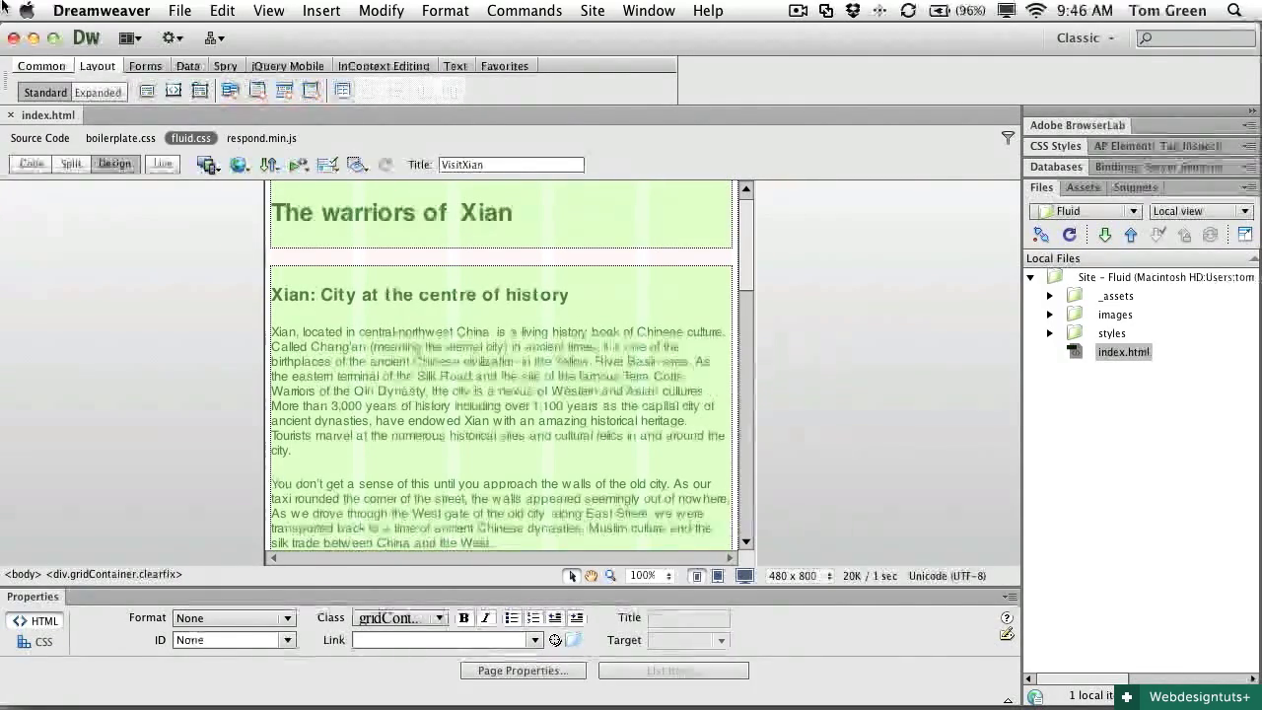
{"action": "mouse_move", "coordinate": [120, 138]}
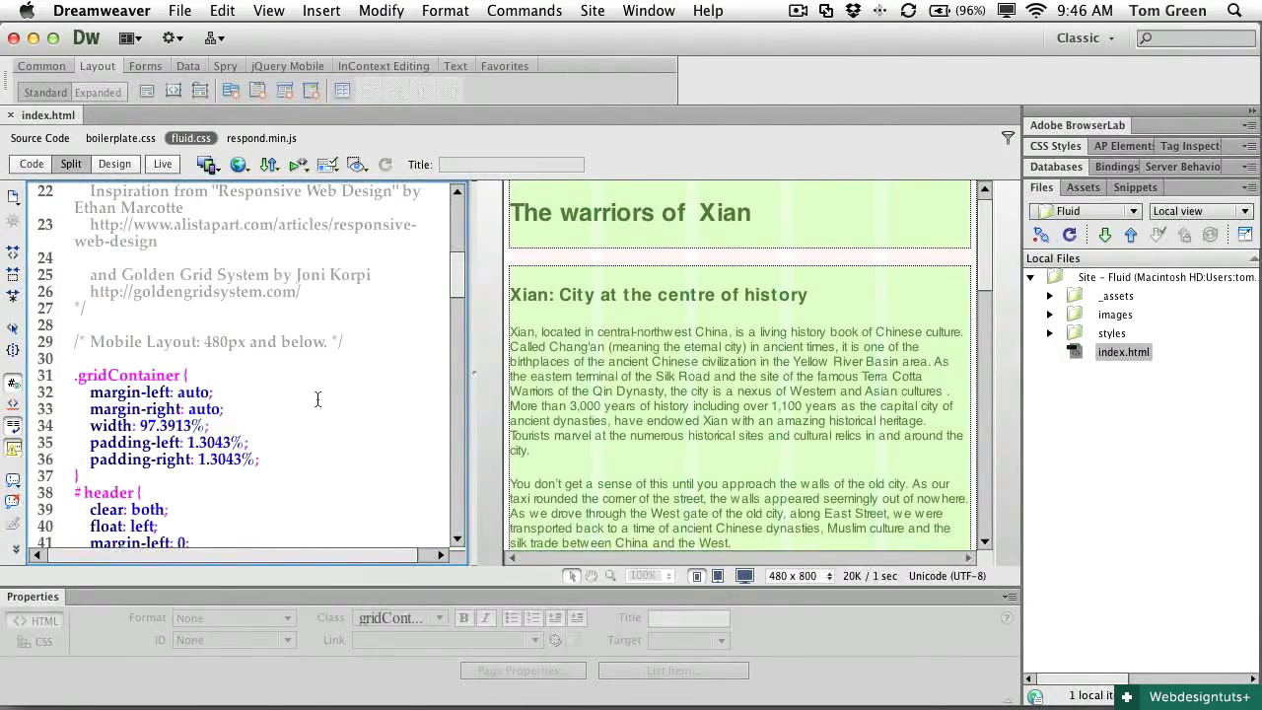
In Split view, scroll fluid.css down to the mobile, tablet and Desktop Layout rules.
{"action": "scroll", "scroll_direction": "down", "scroll_amount": 3}
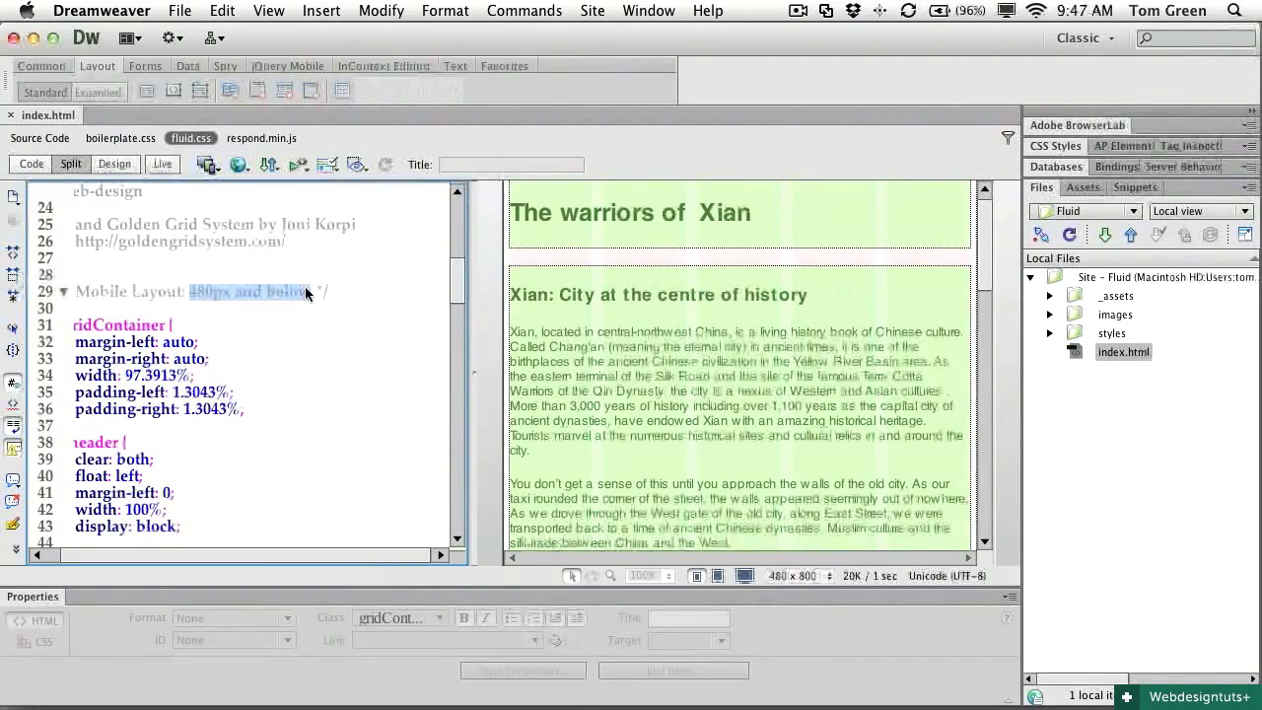
{"action": "scroll", "scroll_direction": "down", "scroll_amount": 3}
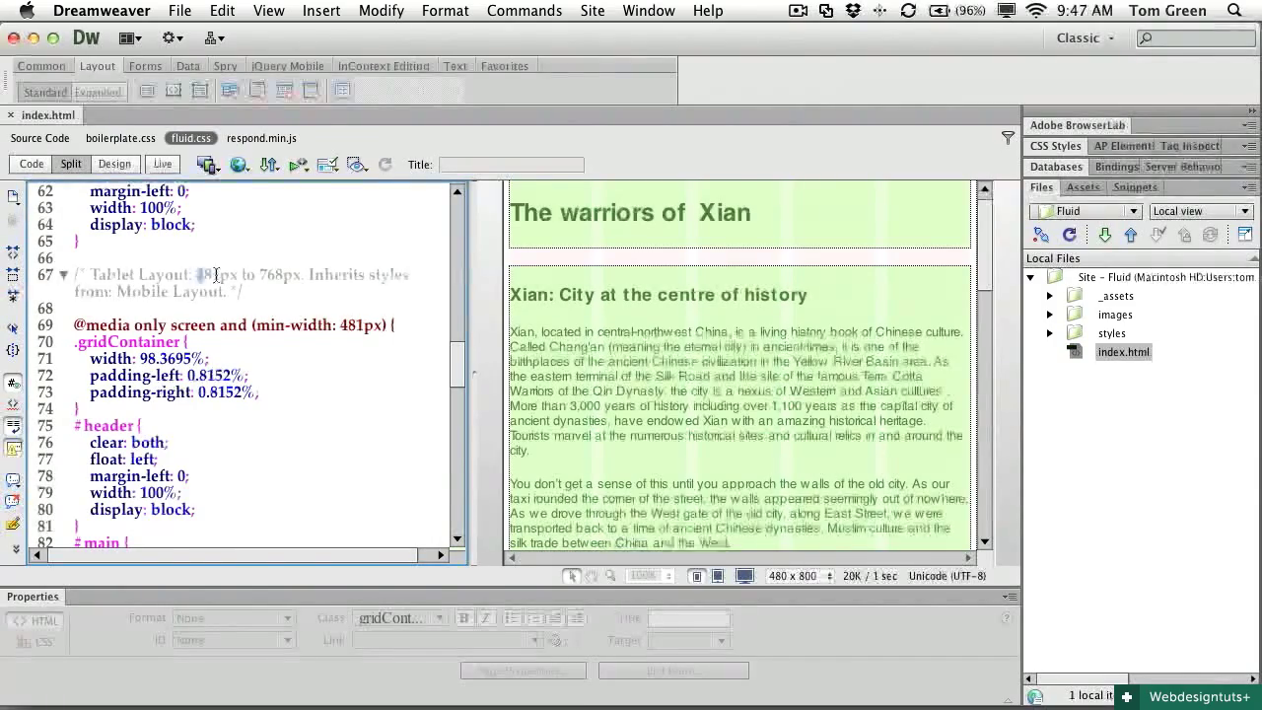
{"action": "left_click_drag", "start_coordinate": [200, 274], "coordinate": [297, 274]}
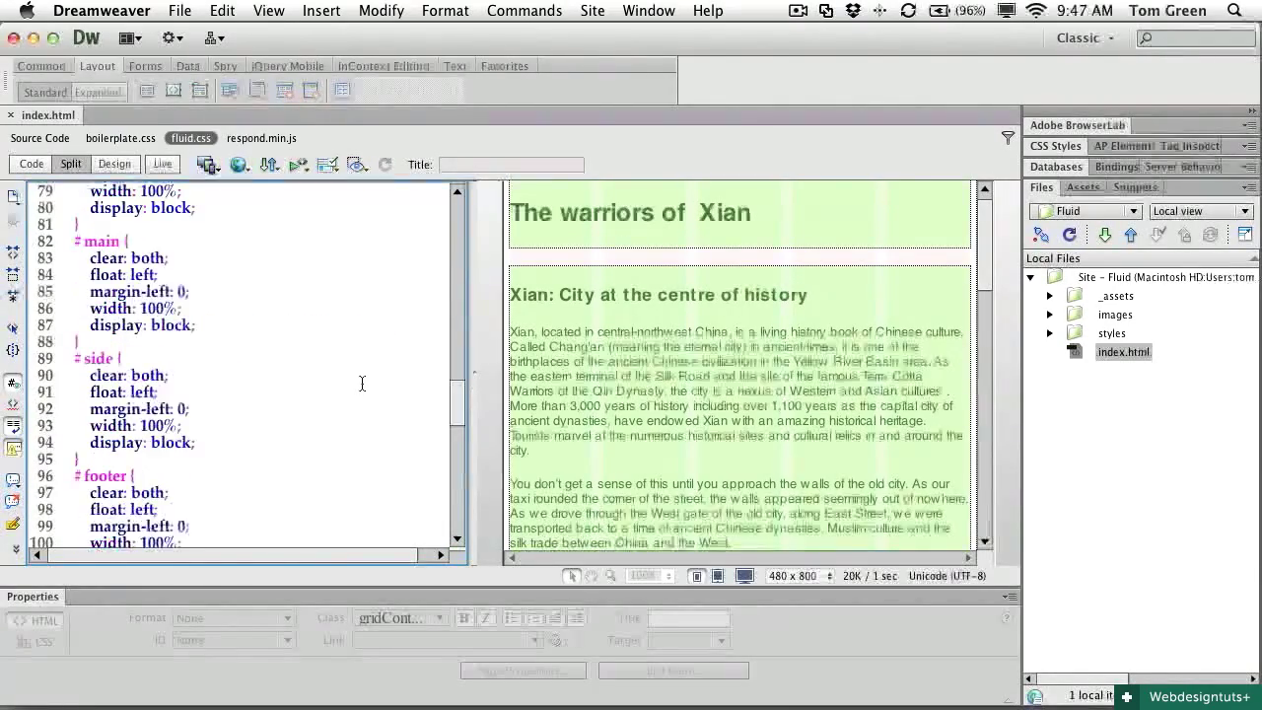
{"action": "scroll", "scroll_direction": "down", "scroll_amount": 3}
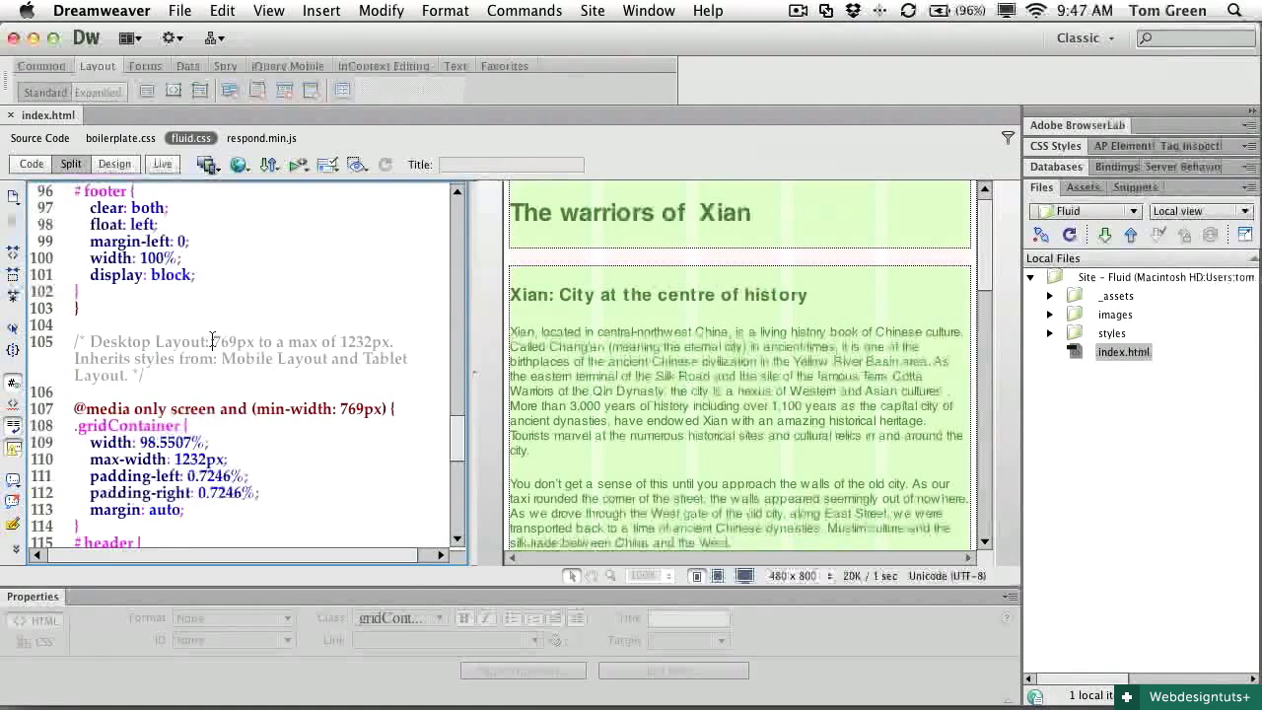
{"action": "left_click_drag", "start_coordinate": [213, 342], "coordinate": [351, 342]}
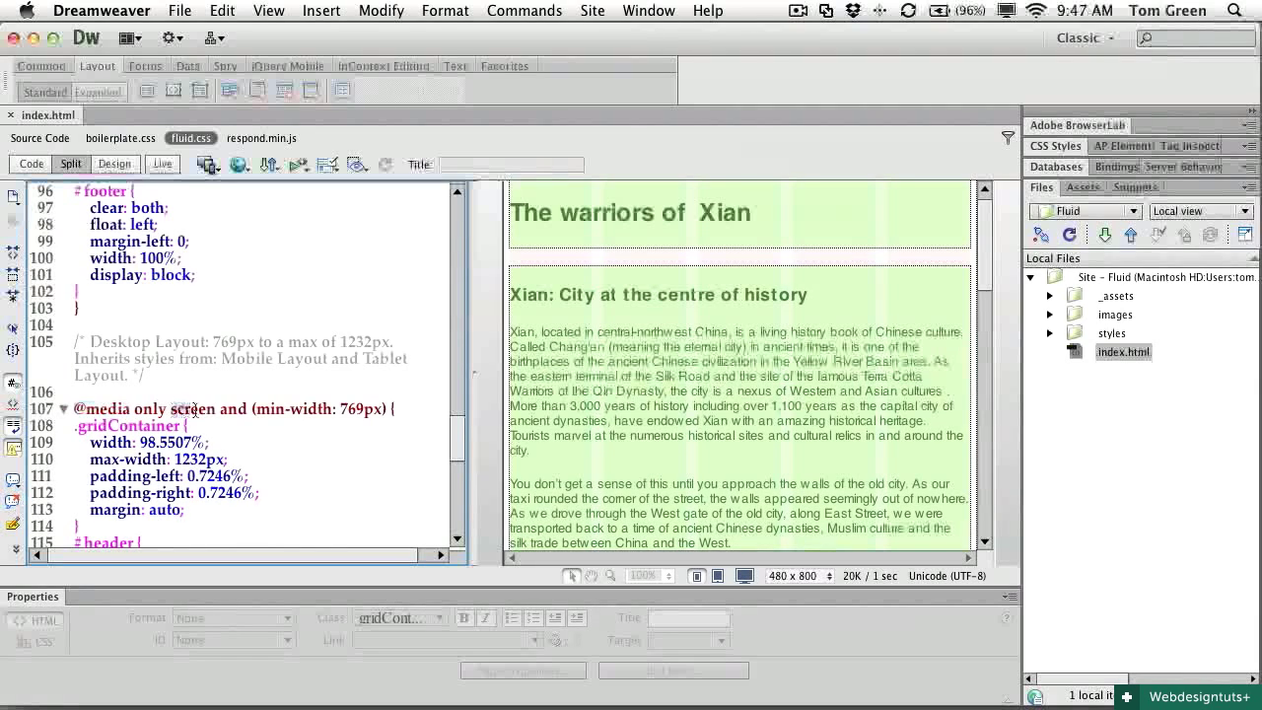
Change the desktop .gridContainer max-width from 1232 to 1000 and refresh Design view.
{"action": "double_click", "coordinate": [293, 409]}
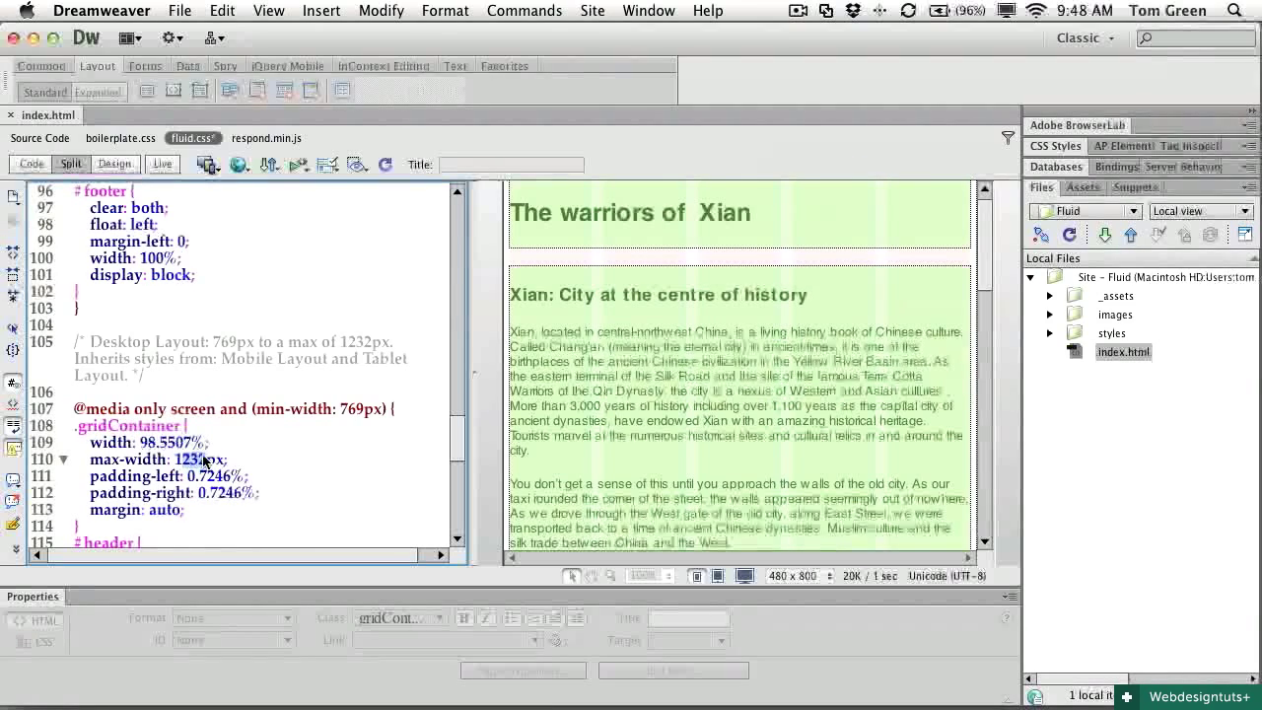
{"action": "type", "text": "1000"}
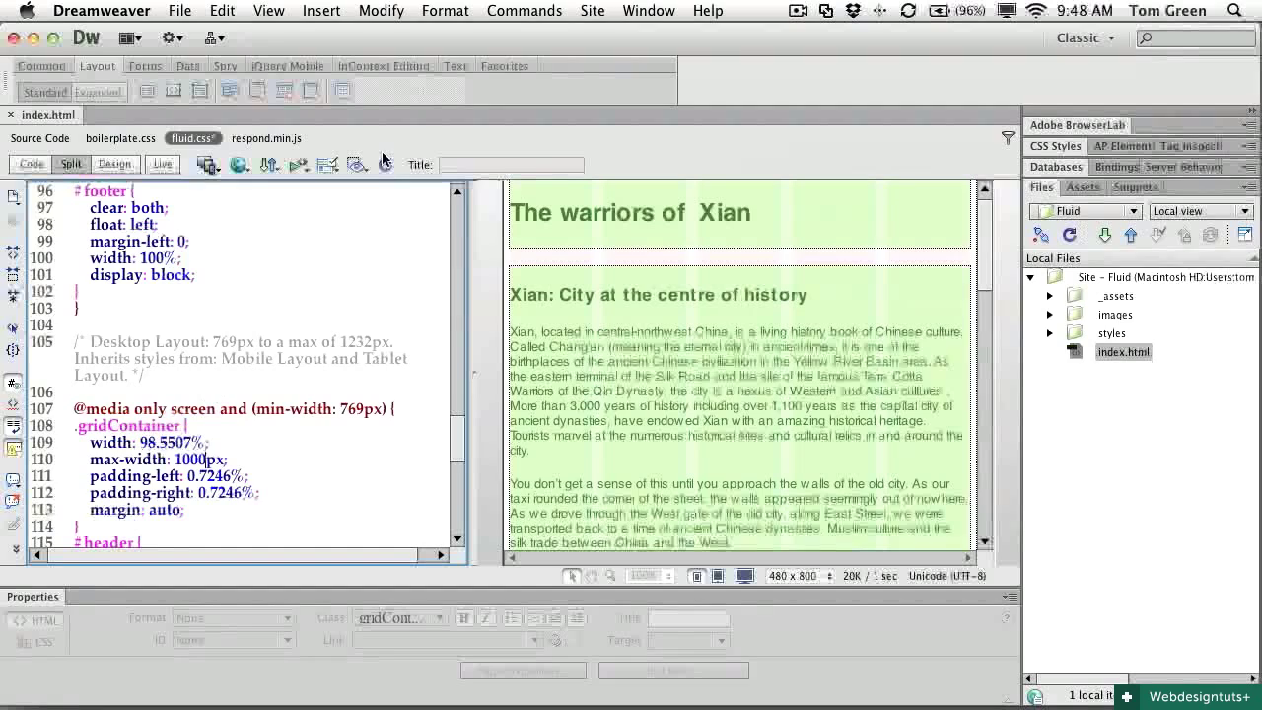
{"action": "mouse_move", "coordinate": [385, 164]}
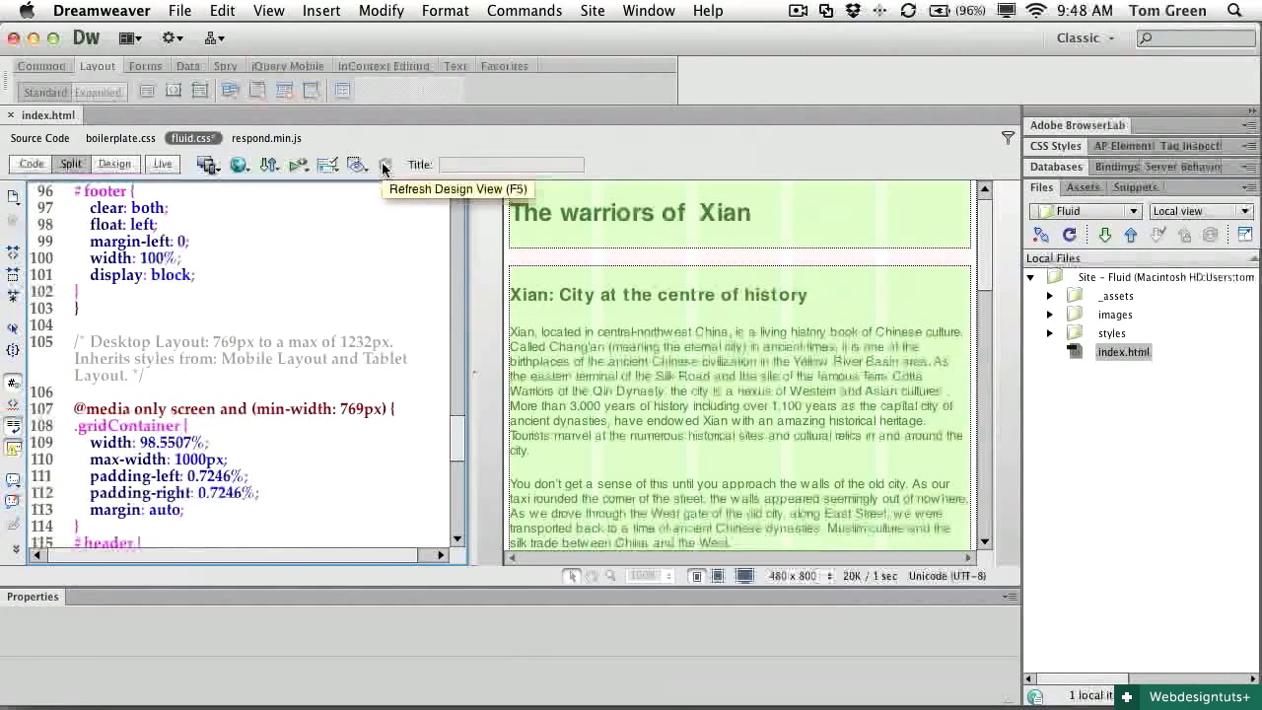
{"action": "left_click", "coordinate": [386, 165]}
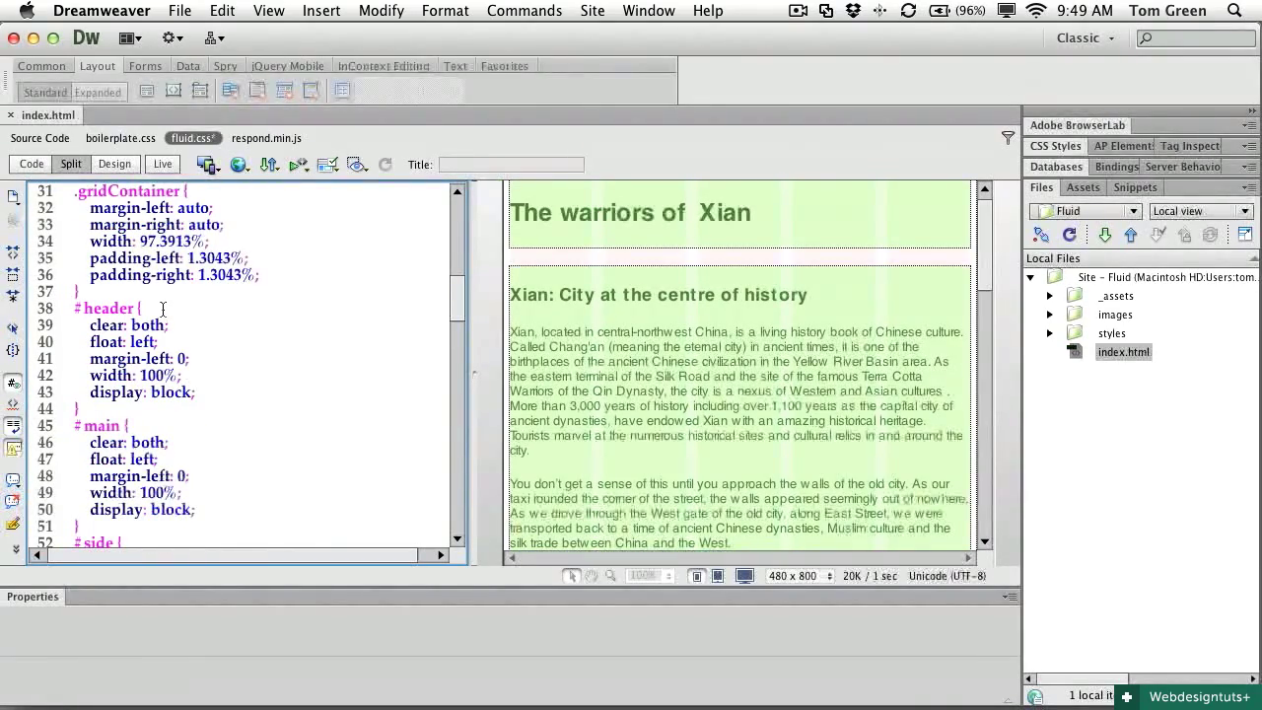
{"action": "scroll", "scroll_direction": "down", "scroll_amount": 3}
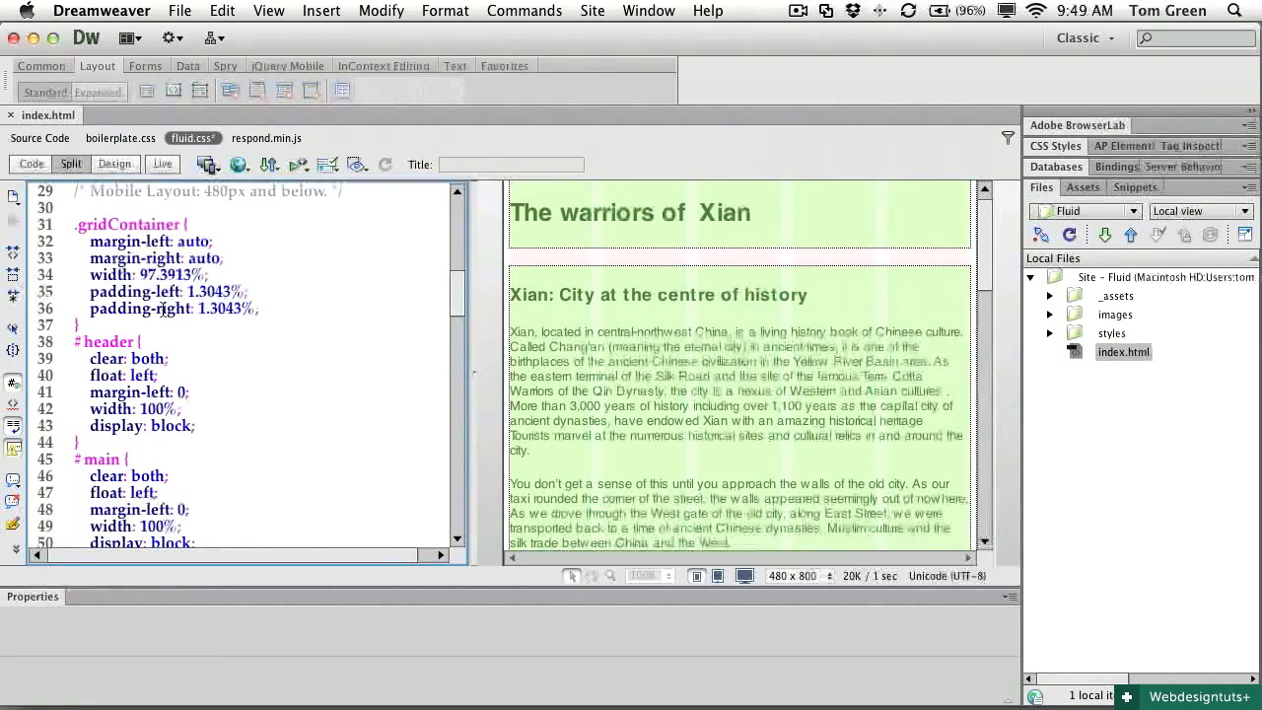
{"action": "mouse_move", "coordinate": [207, 164]}
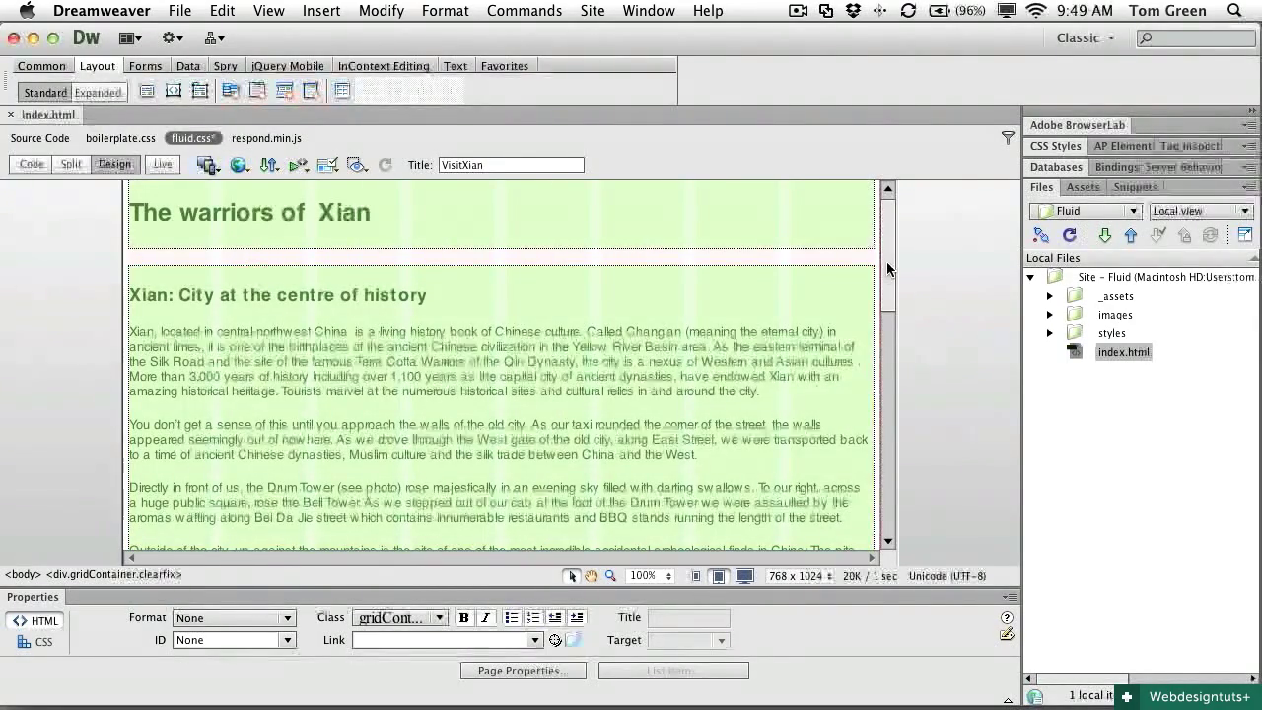
Switch to design-only view and preview the page at the 1000px Desktop size.
{"action": "scroll", "scroll_direction": "down", "scroll_amount": 3}
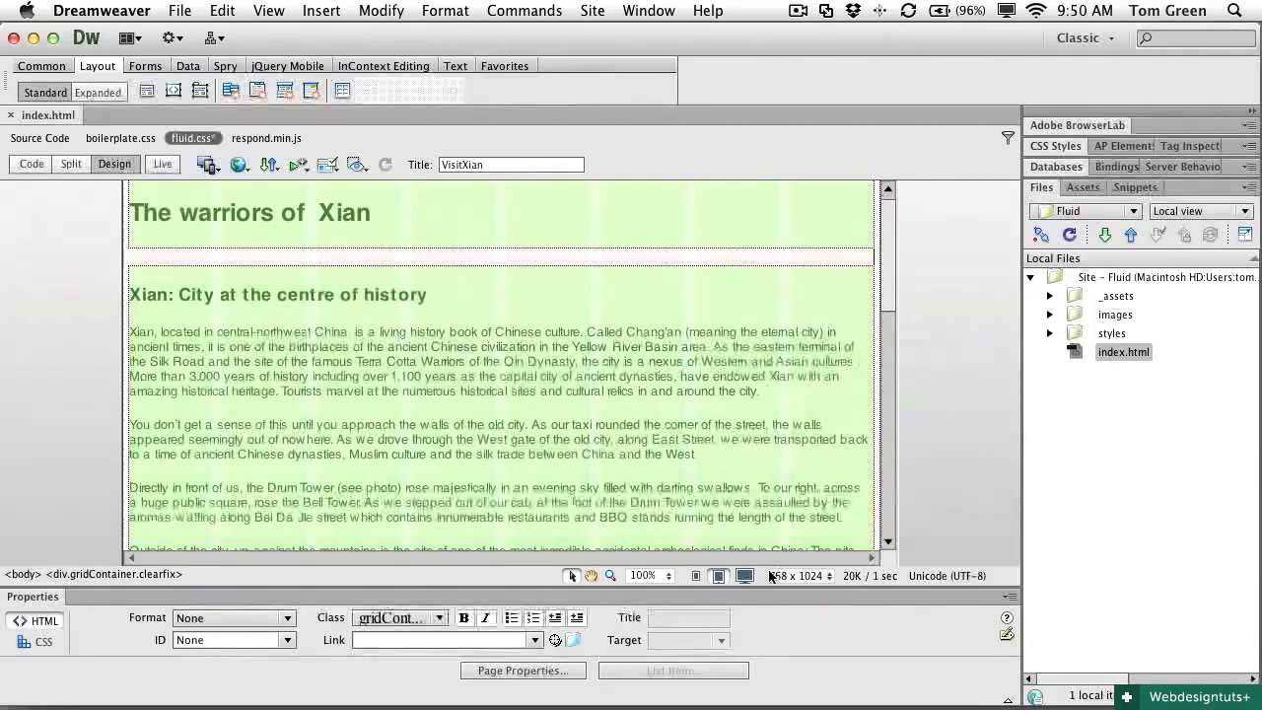
{"action": "left_click", "coordinate": [743, 576]}
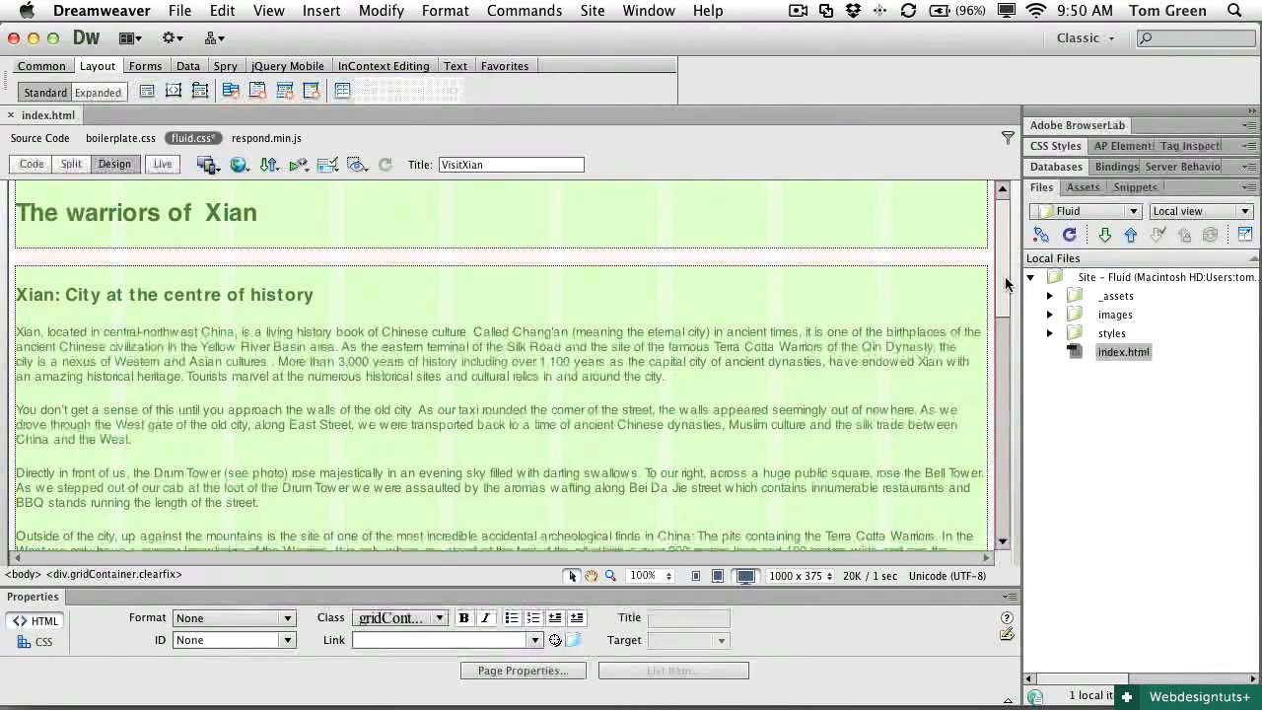
{"action": "scroll", "scroll_direction": "down", "scroll_amount": 3}
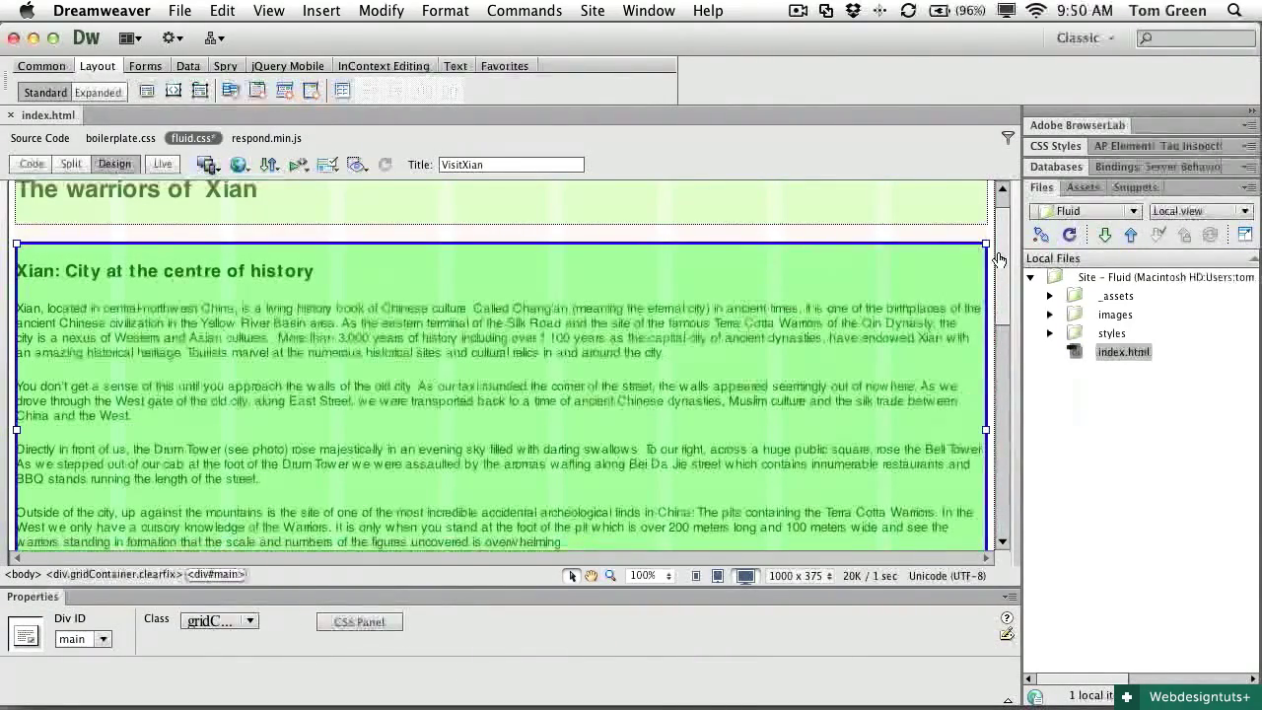
Drag the side div's right edge left to about 4 columns, beside the main div.
{"action": "scroll", "scroll_direction": "down", "scroll_amount": 3}
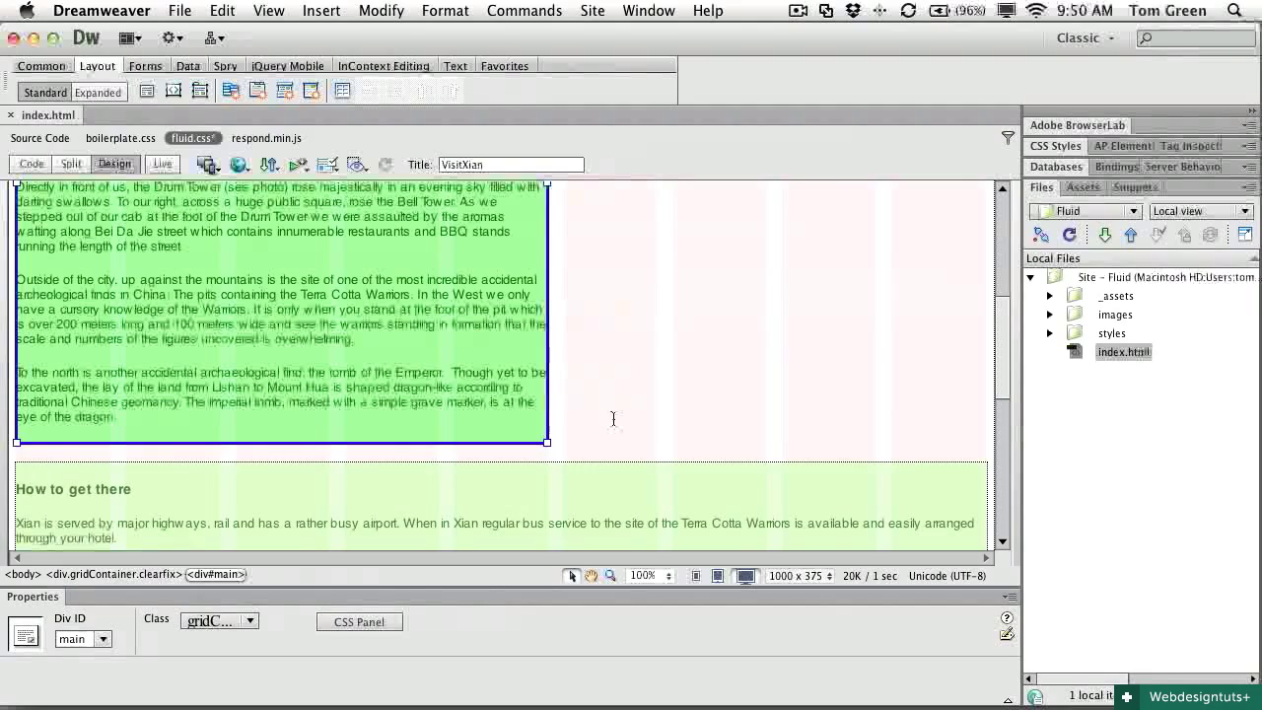
{"action": "left_click", "coordinate": [283, 489]}
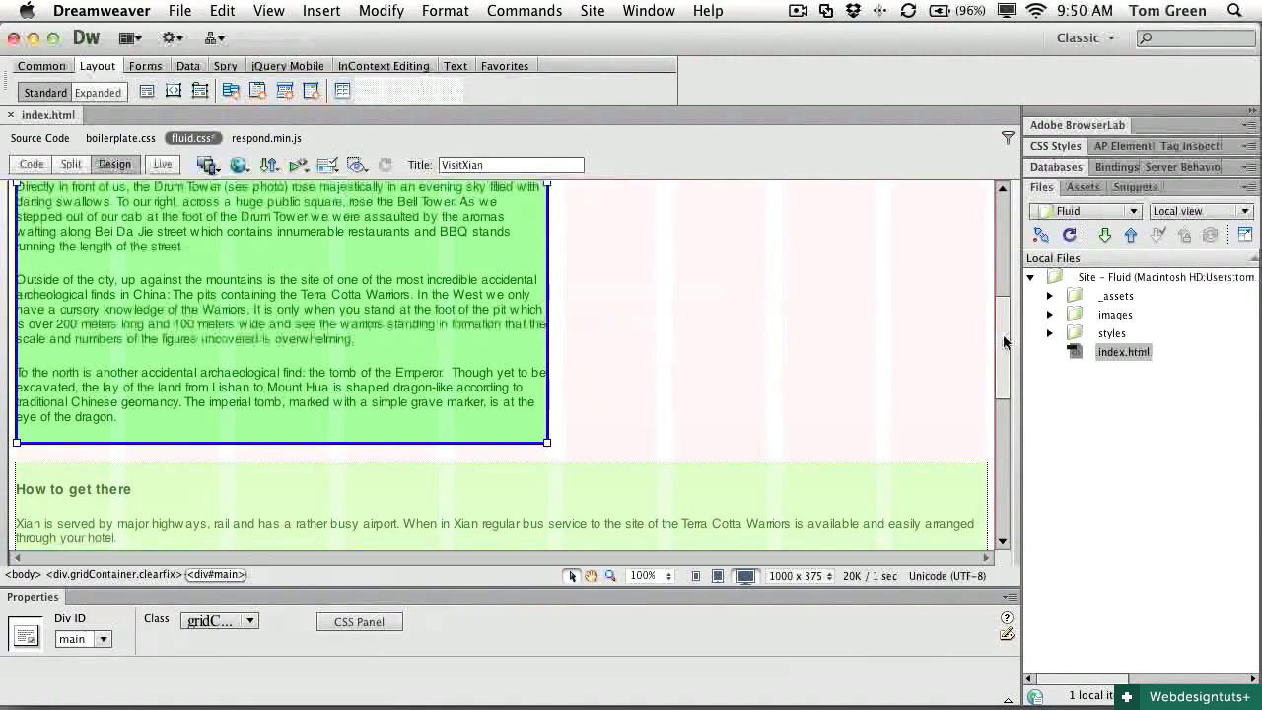
{"action": "scroll", "scroll_direction": "down", "scroll_amount": 3}
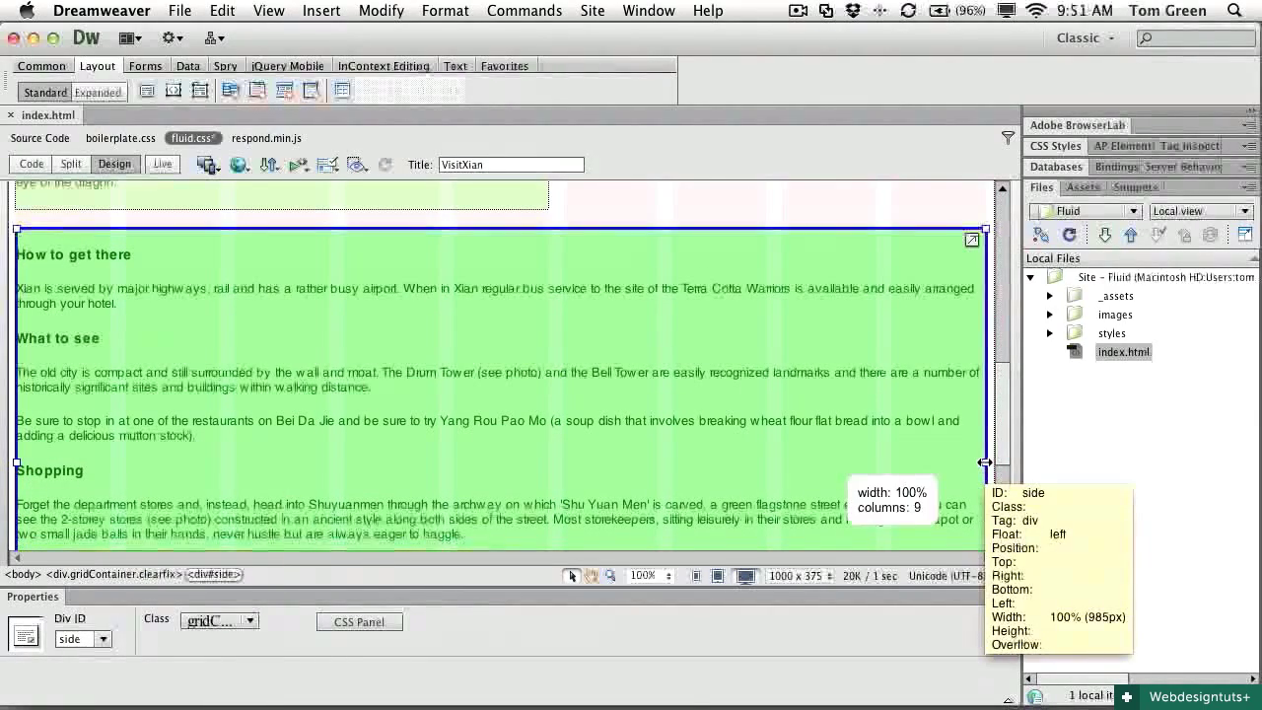
{"action": "left_click_drag", "start_coordinate": [986, 463], "coordinate": [463, 462]}
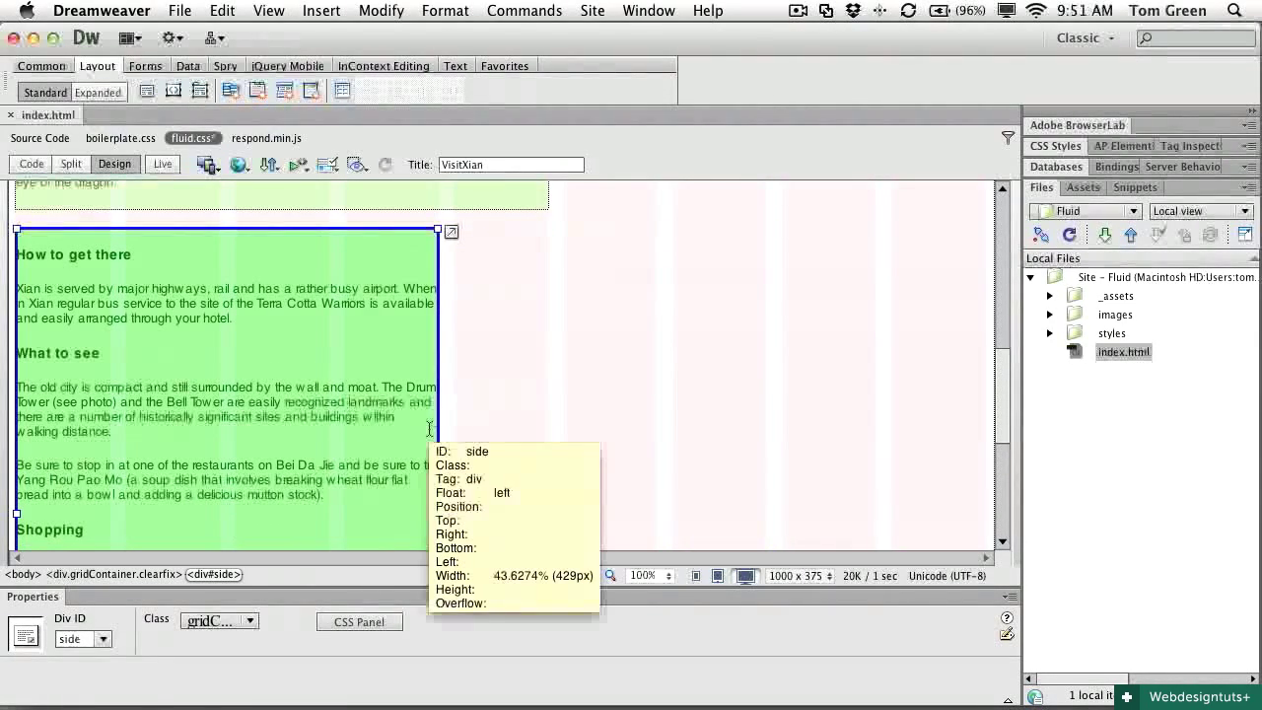
{"action": "mouse_move", "coordinate": [450, 233]}
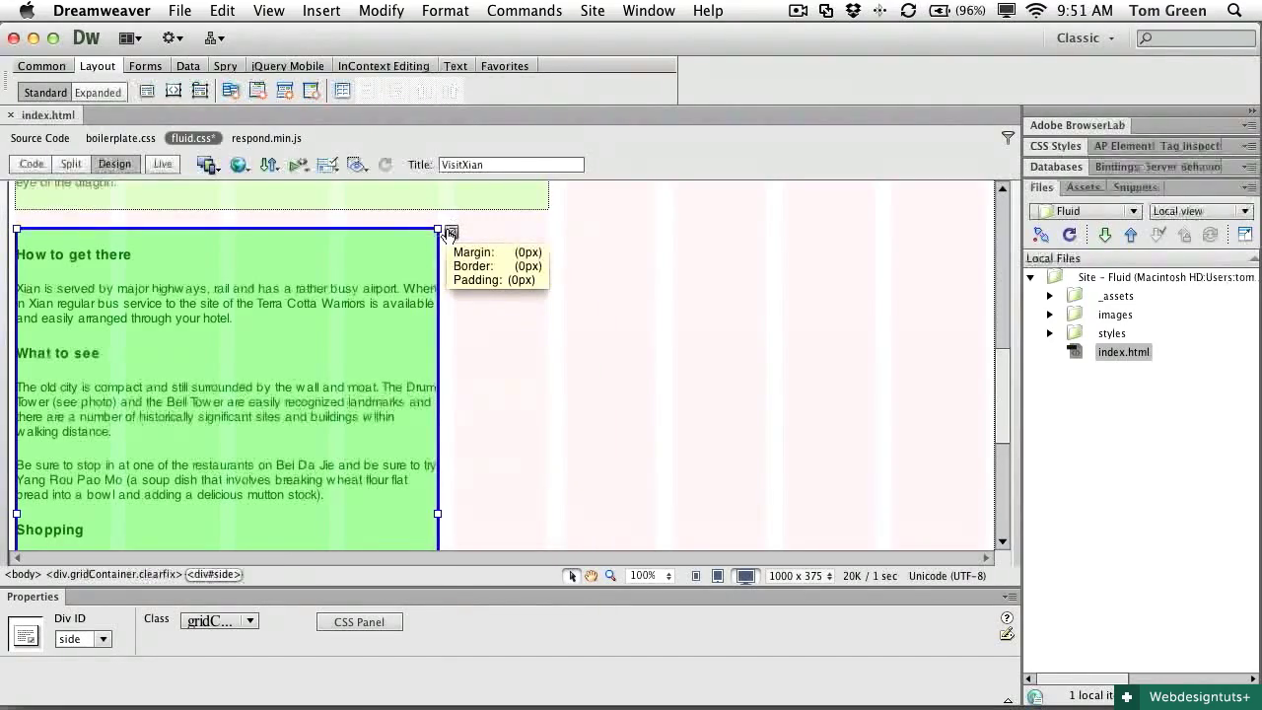
{"action": "scroll", "scroll_direction": "down", "scroll_amount": 3}
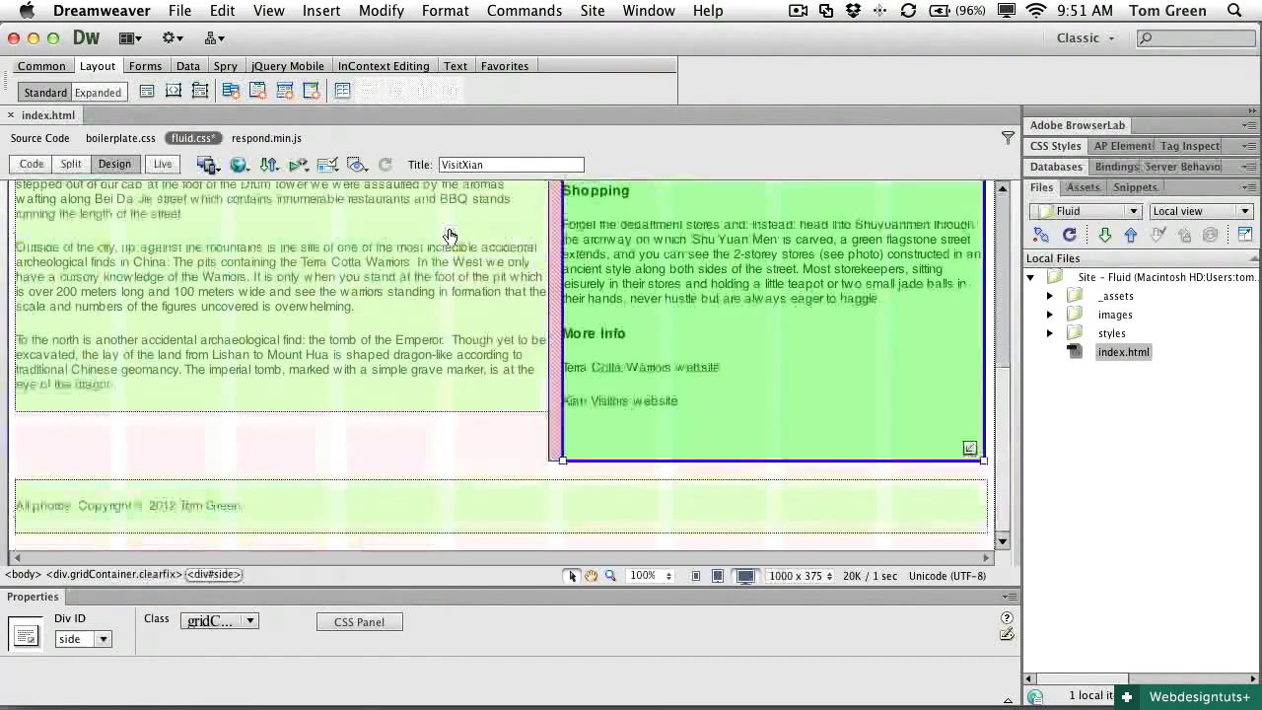
{"action": "mouse_move", "coordinate": [747, 314]}
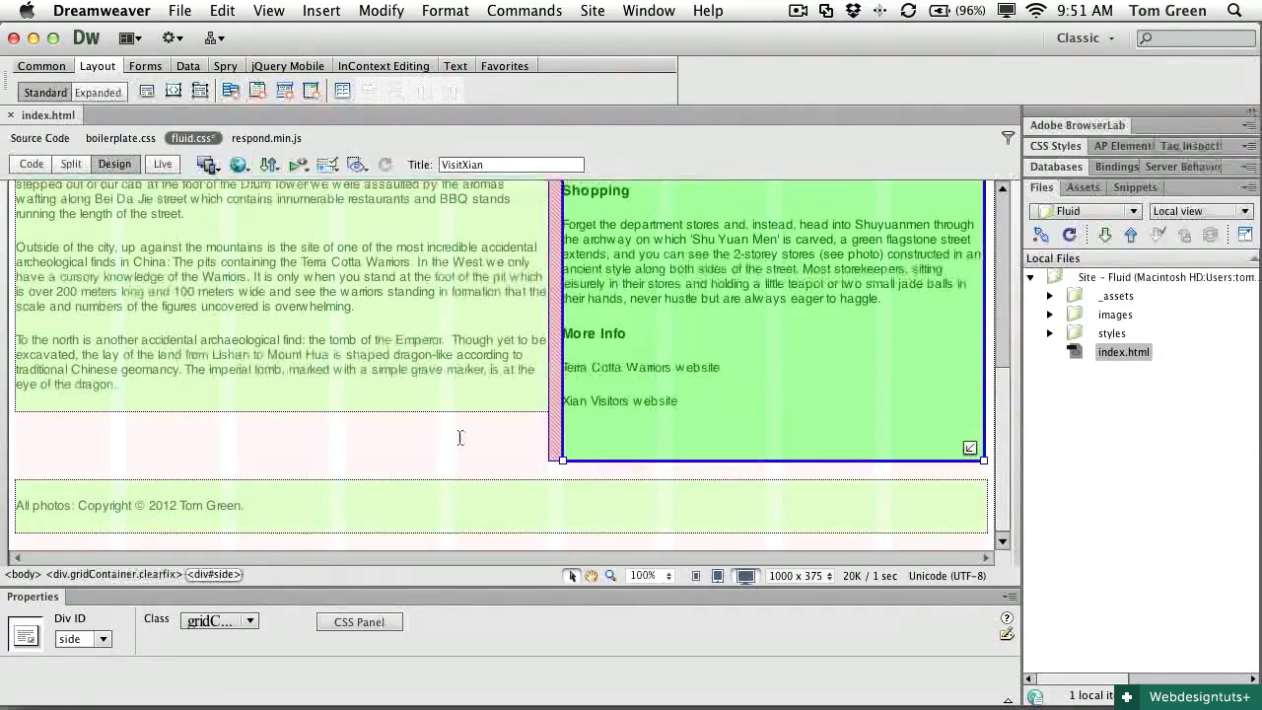
{"action": "left_click", "coordinate": [718, 576]}
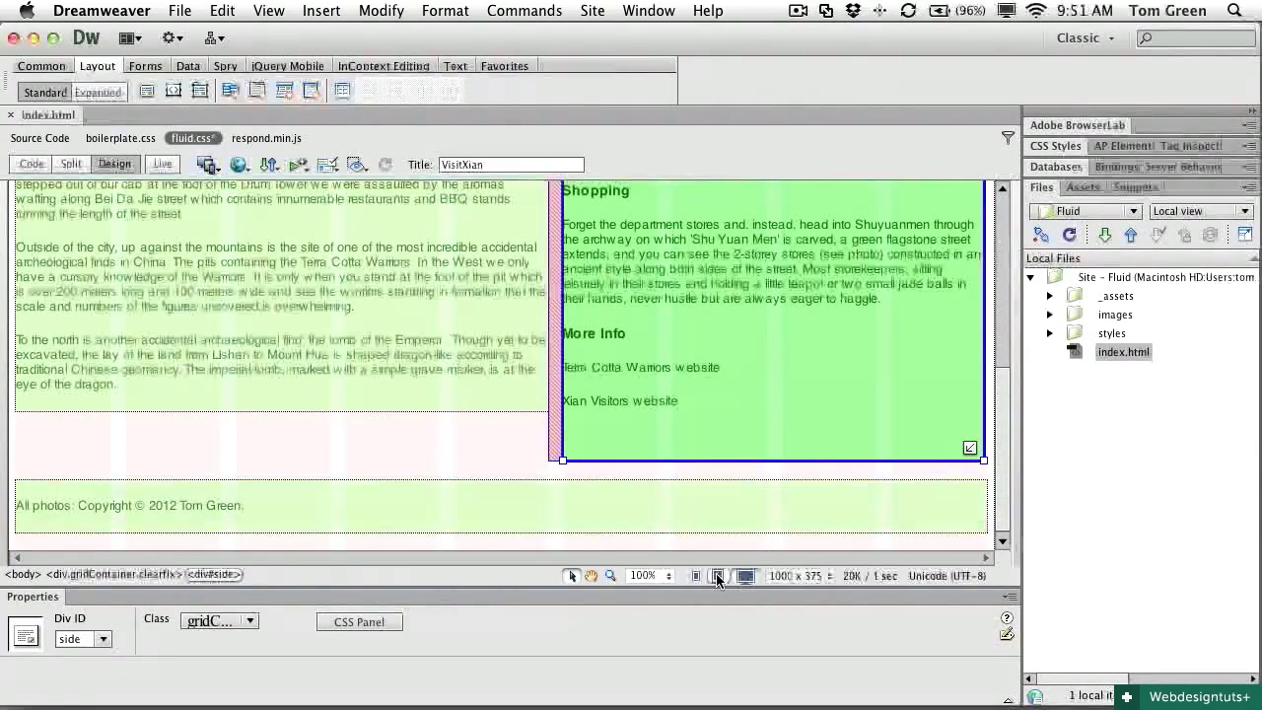
{"action": "mouse_move", "coordinate": [719, 576]}
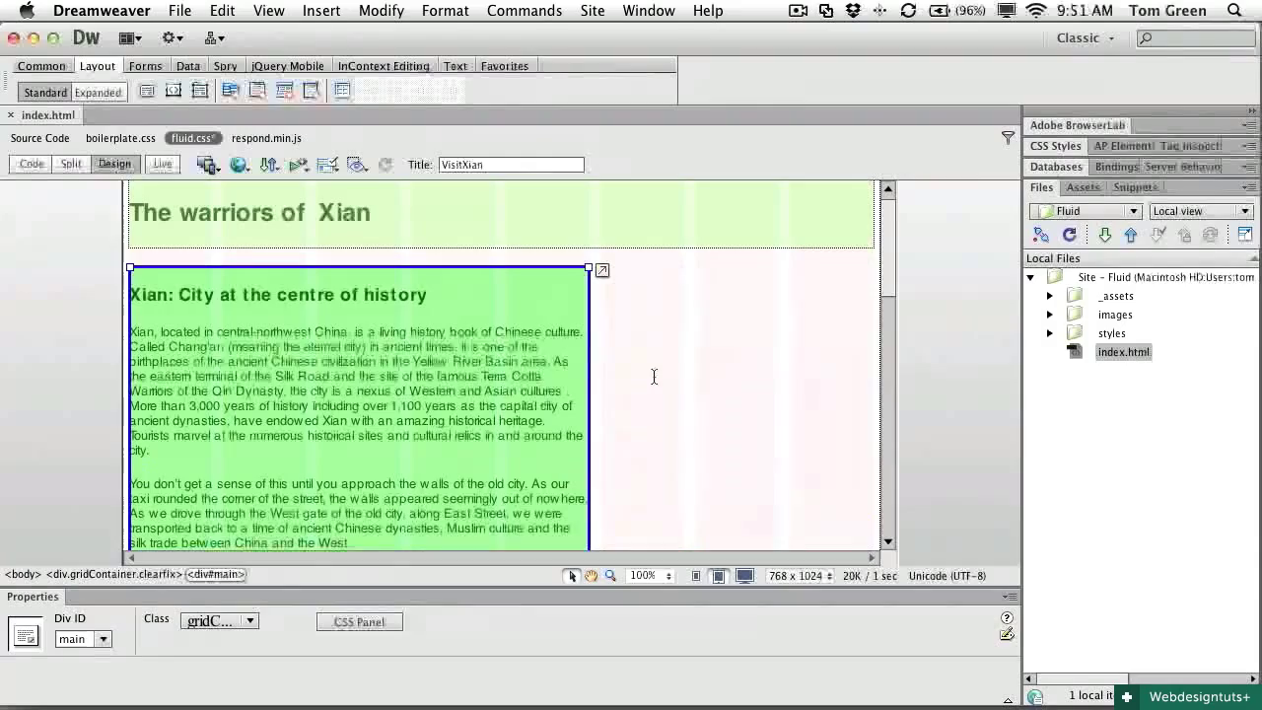
Scroll the single-column layout at tablet and 480px mobile widths.
{"action": "scroll", "scroll_direction": "down", "scroll_amount": 3}
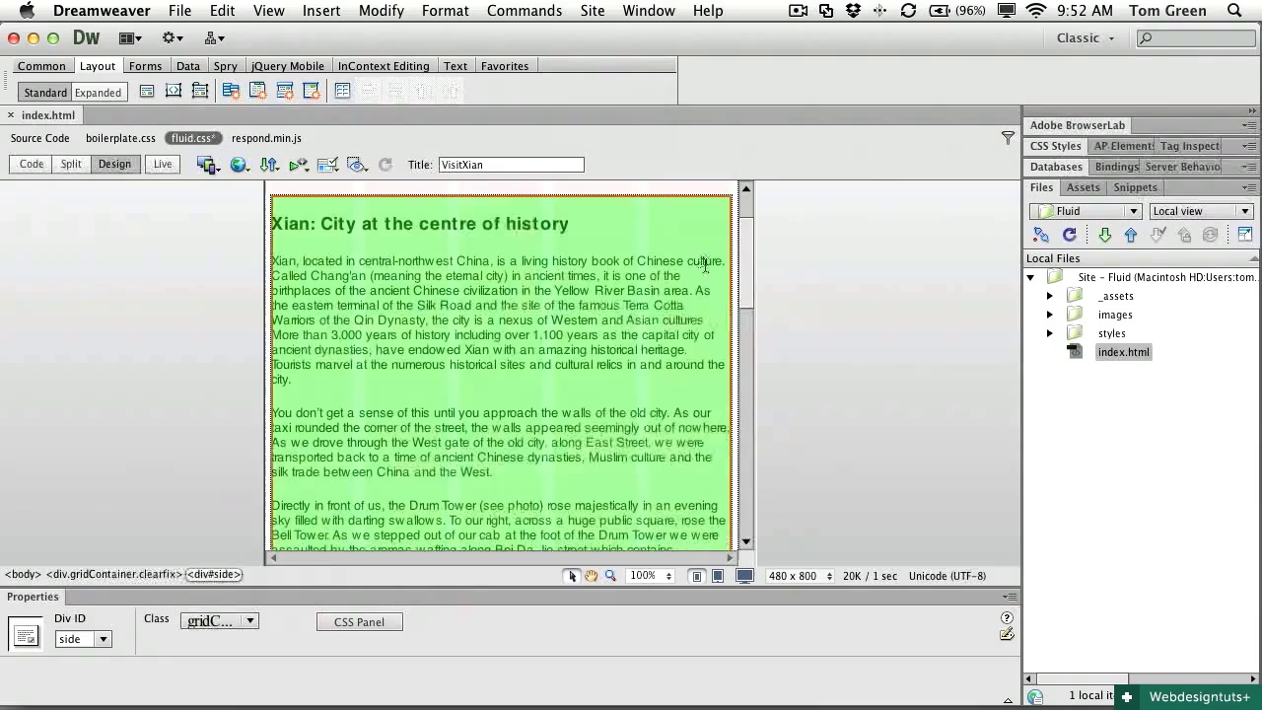
{"action": "scroll", "scroll_direction": "down", "scroll_amount": 3}
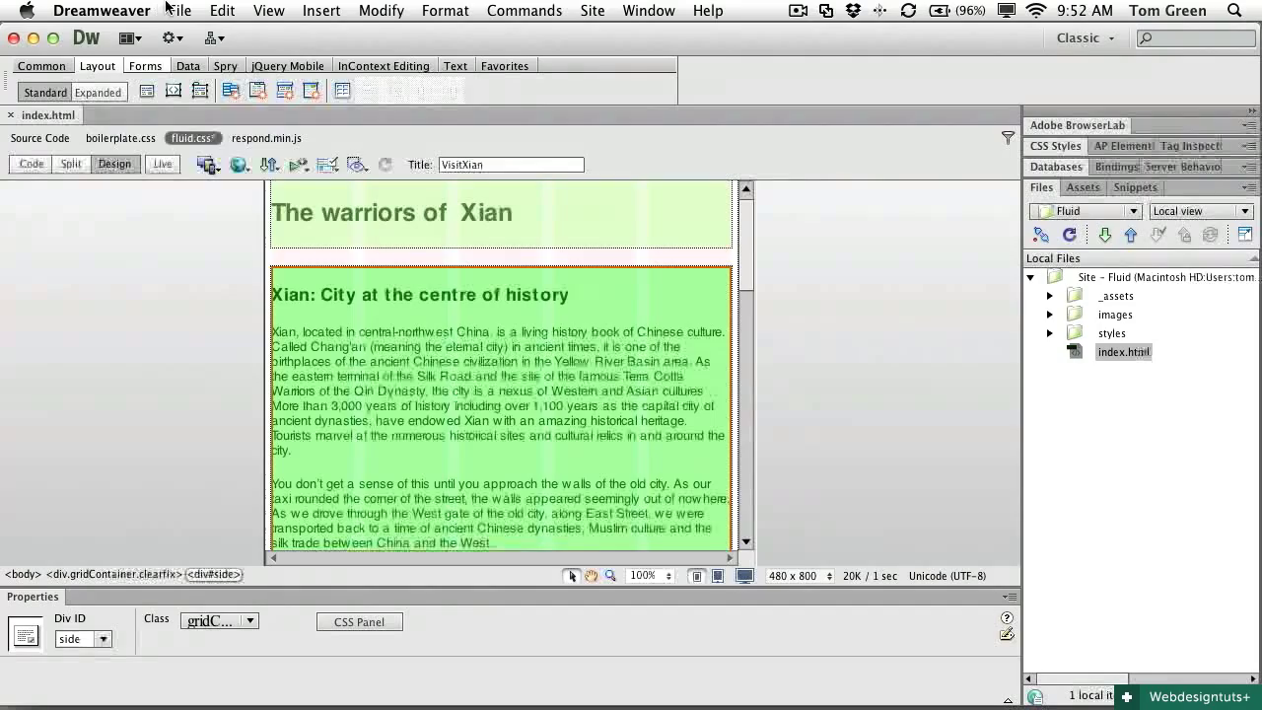
Save all changed files with File > Save All and preview the page in Google Chrome.
{"action": "left_click", "coordinate": [179, 10]}
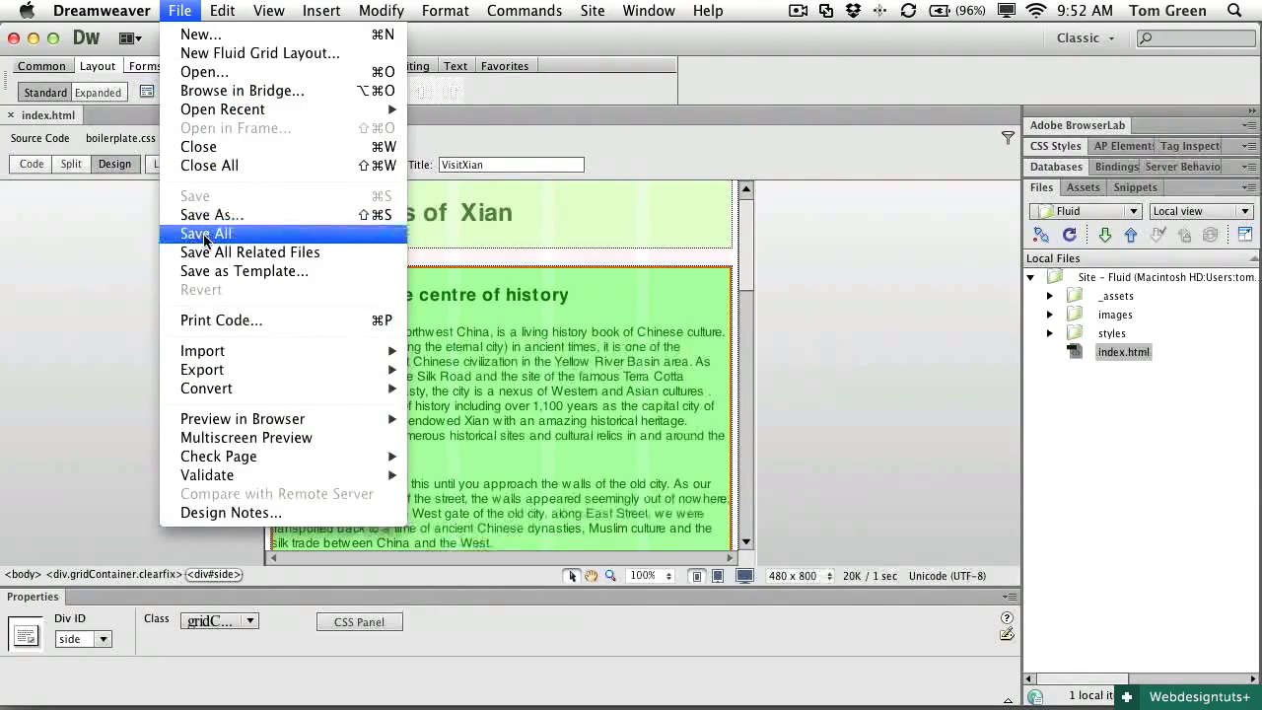
{"action": "left_click", "coordinate": [205, 234]}
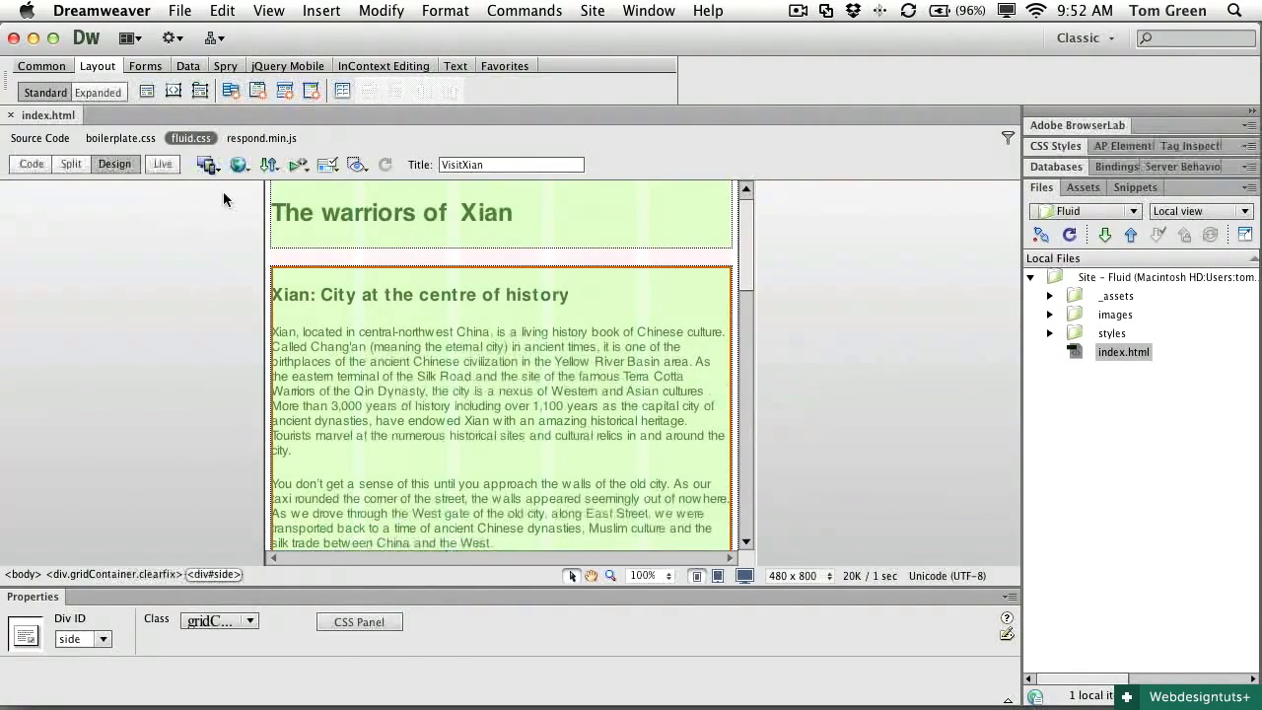
{"action": "left_click", "coordinate": [238, 165]}
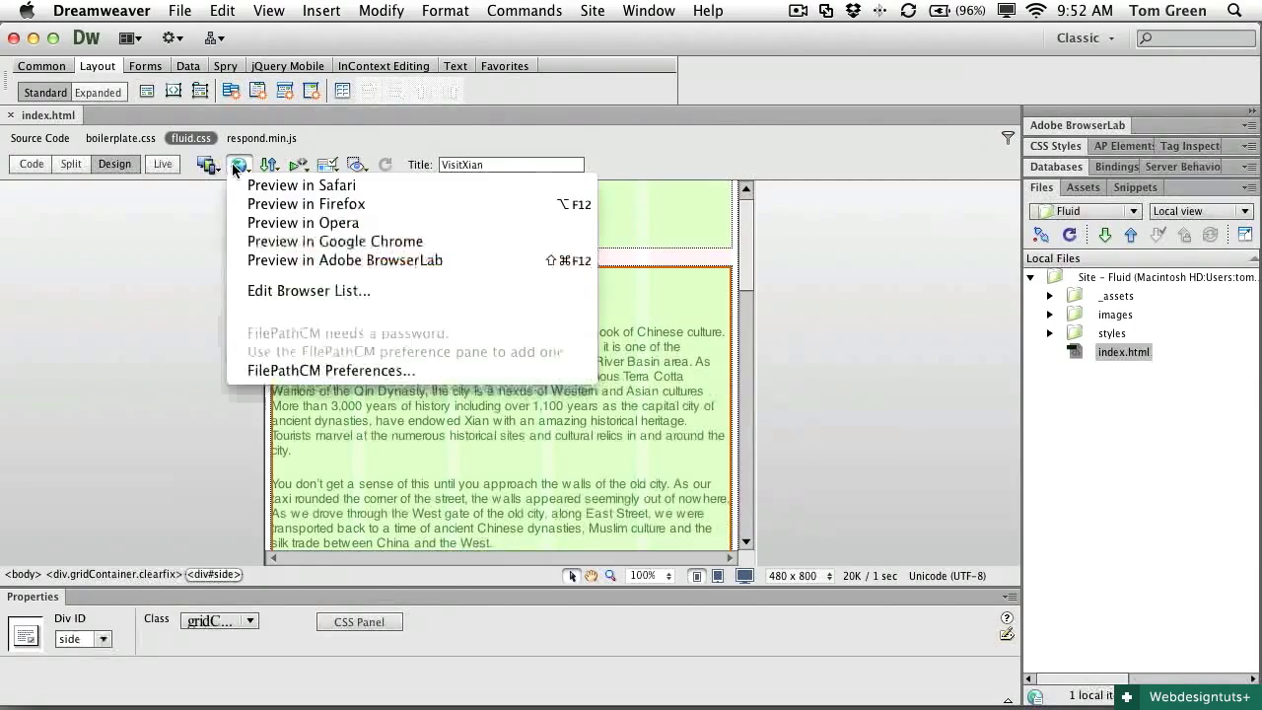
{"action": "left_click", "coordinate": [238, 164]}
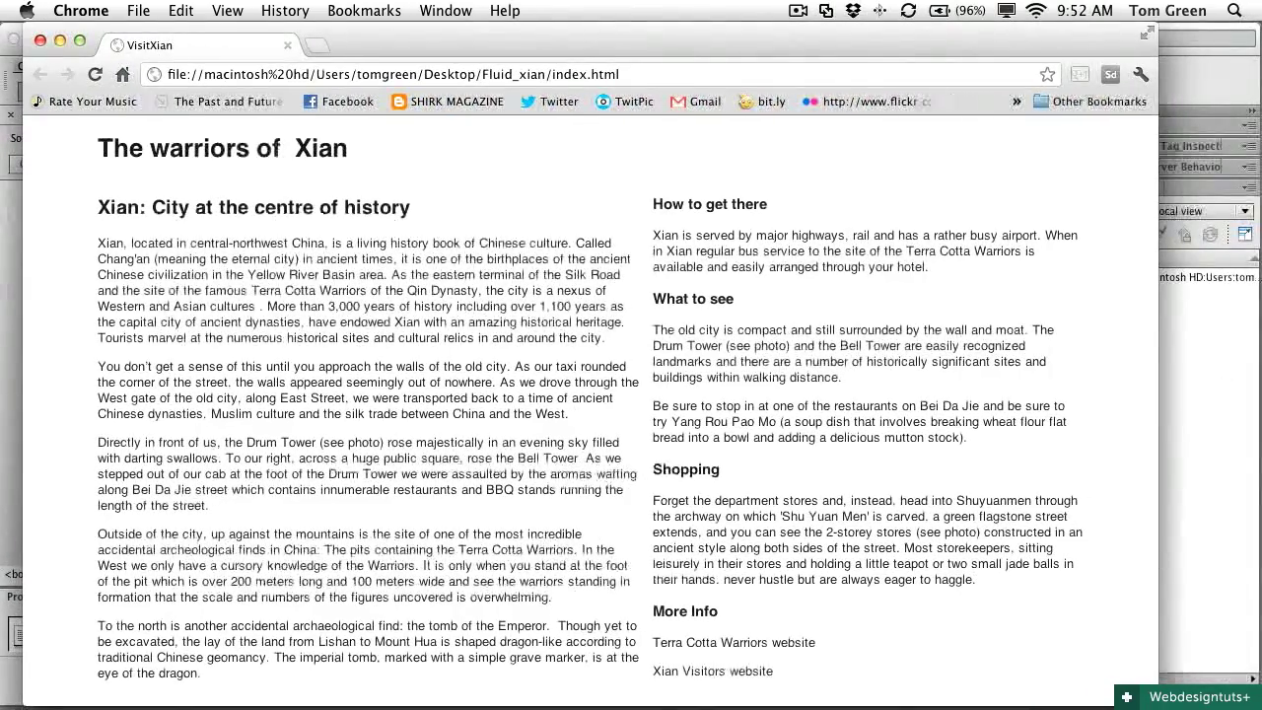
Scroll the two-column page in Chrome, narrow the window, then quit Chrome.
{"action": "scroll", "scroll_direction": "down", "scroll_amount": 3}
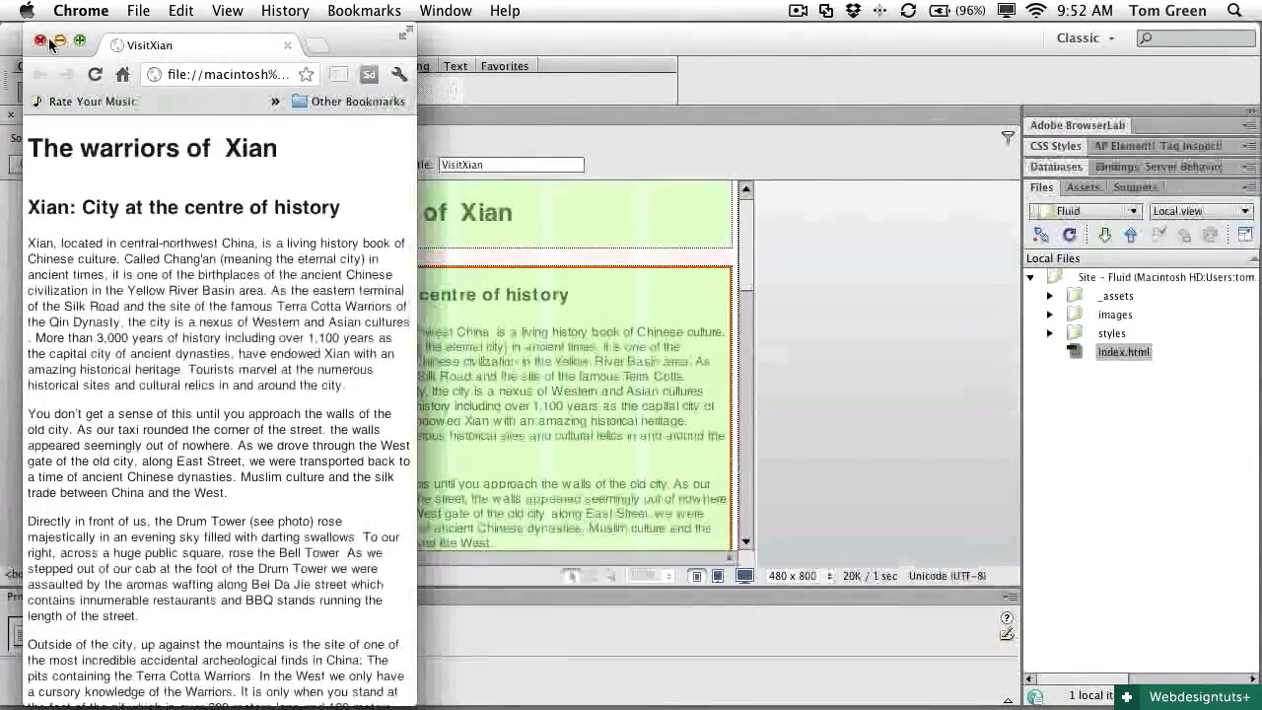
{"action": "left_click", "coordinate": [81, 11]}
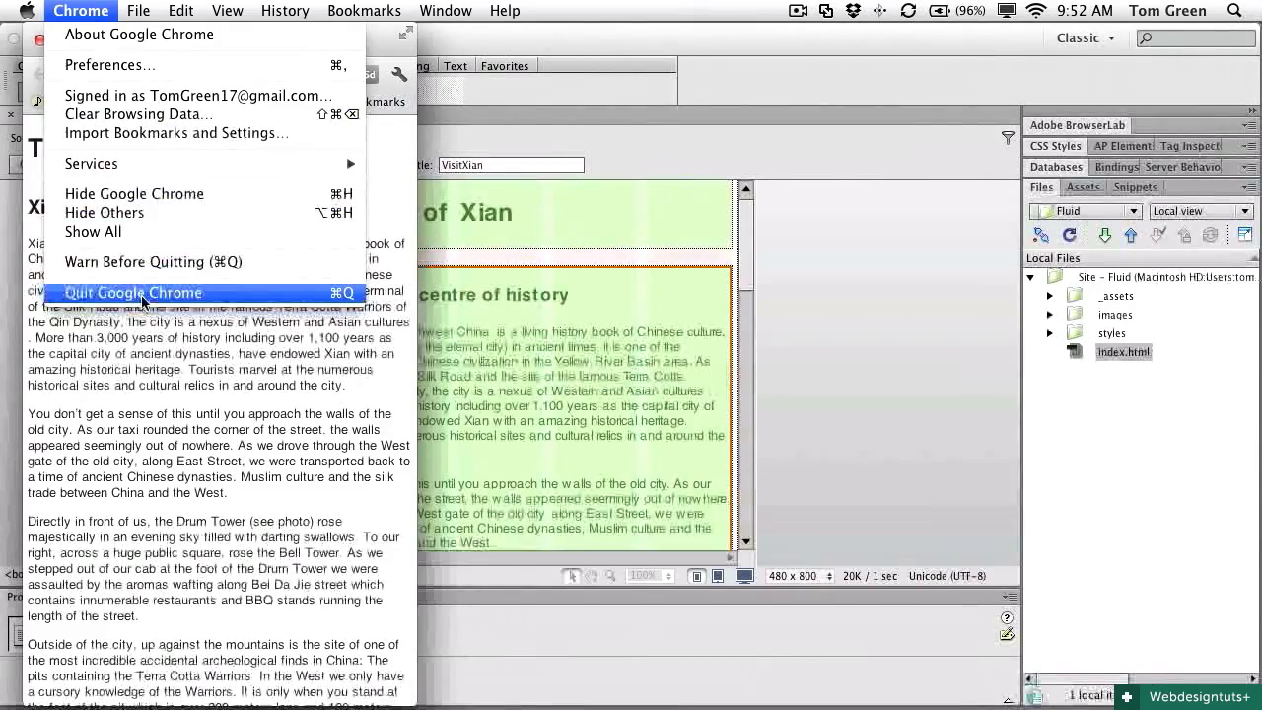